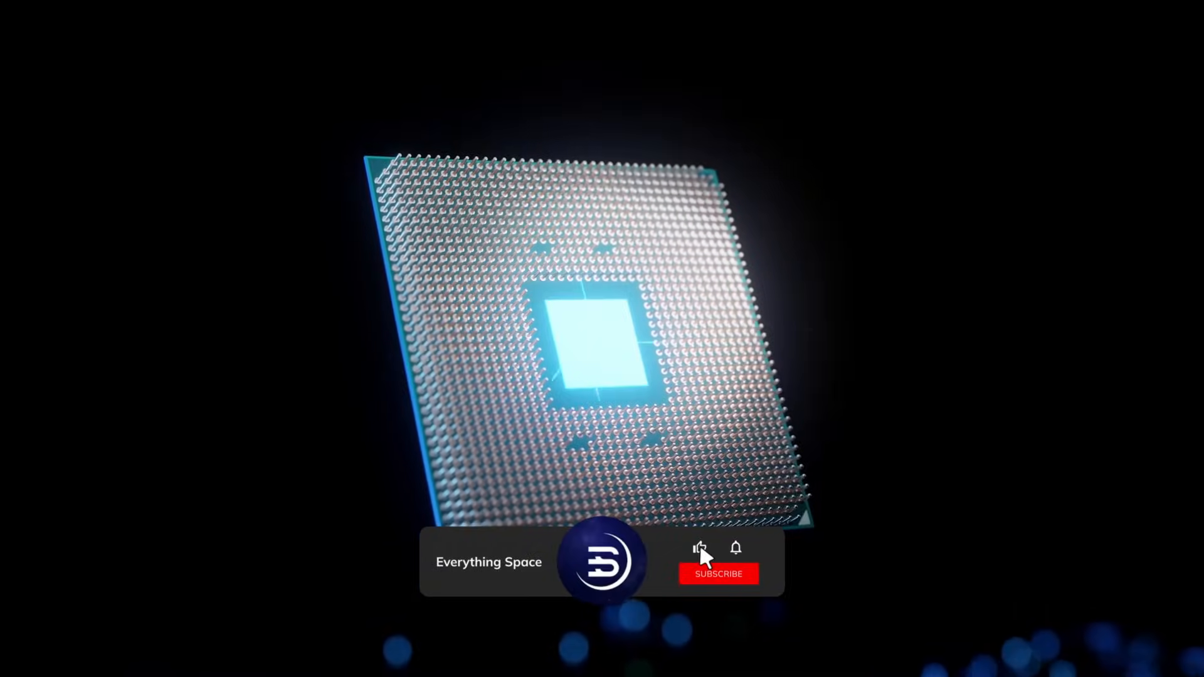
pyautogui.click(718, 574)
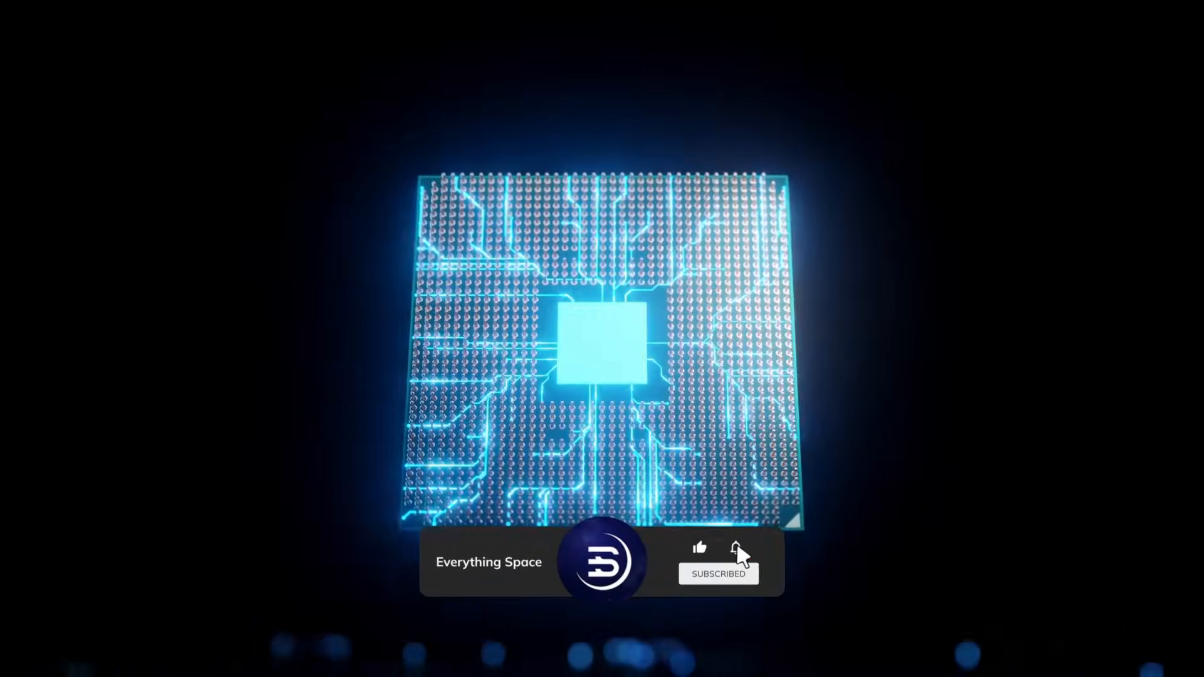